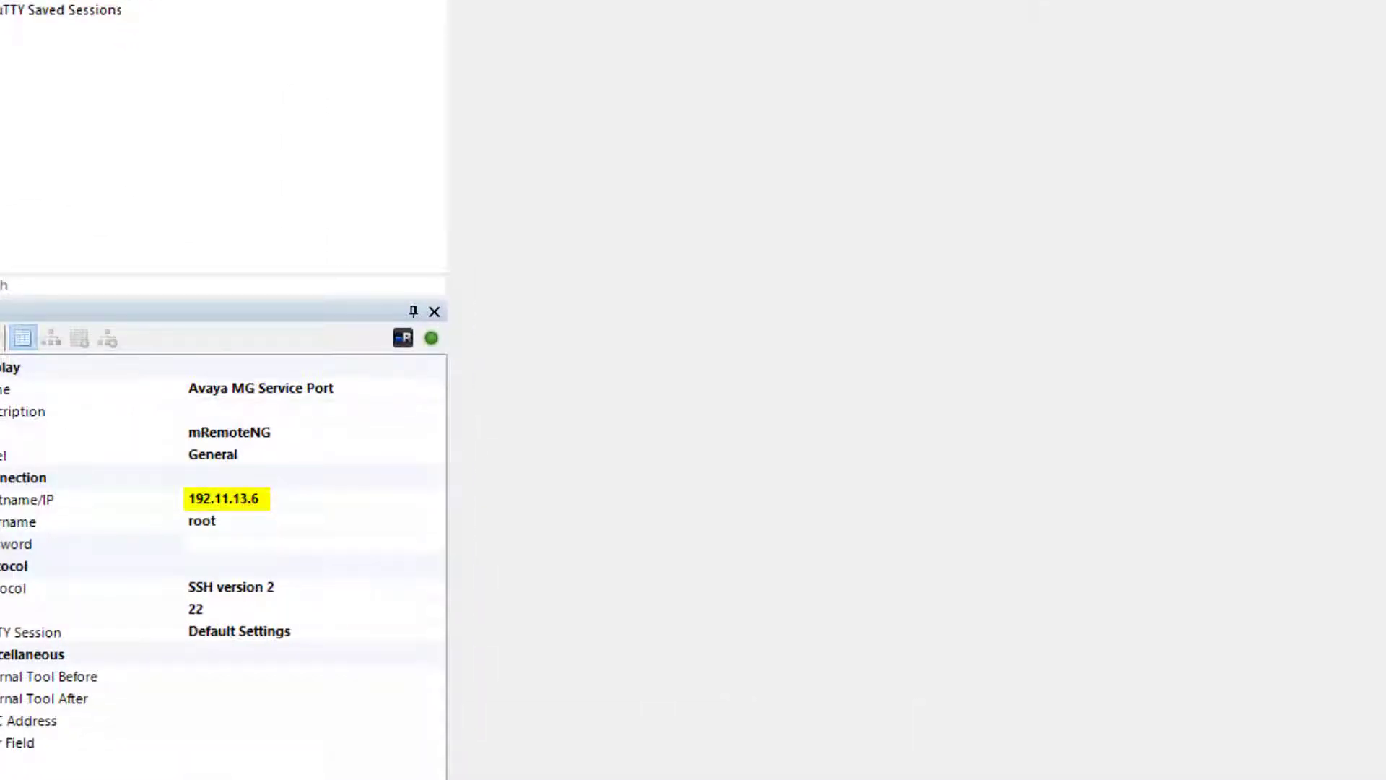
- Launch the Avaya MG Service Port session and issue 'nvram initialize' for a factory reset
{"action": "double_click", "coordinate": [78, 85]}
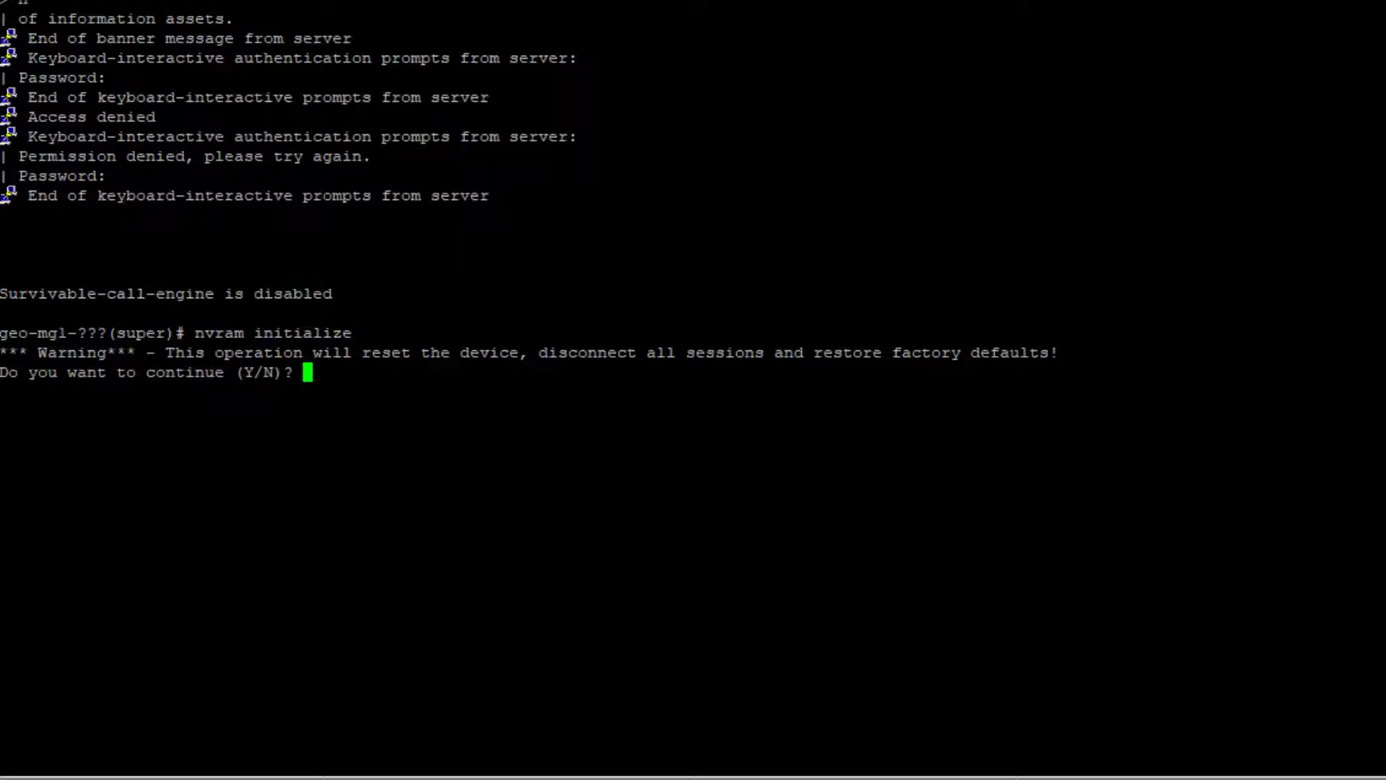
- Confirm the reset with Y and dismiss the PuTTYNG Fatal Error after the session drops
{"action": "type", "text": "Y"}
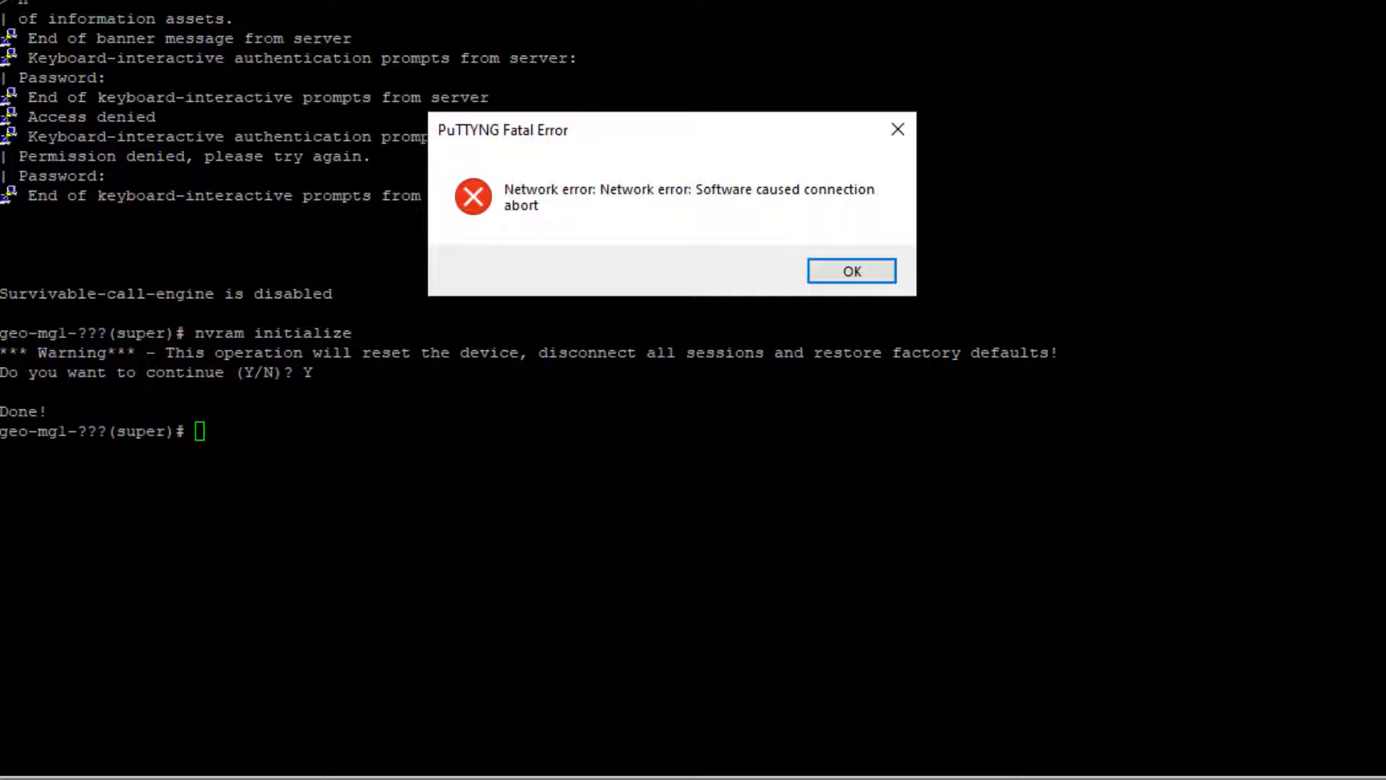
{"action": "left_click", "coordinate": [849, 270]}
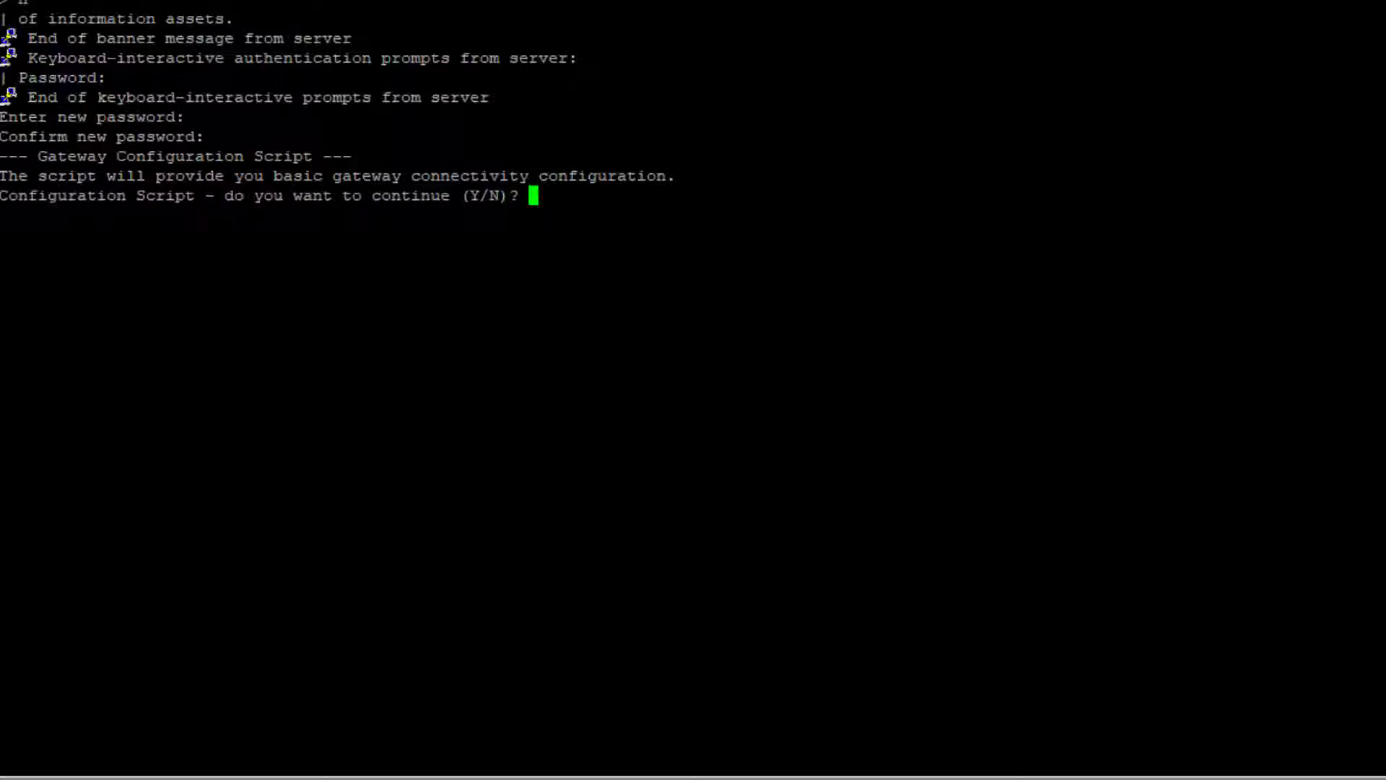
- Start the setup script, assign IPv4 192.168.1.119 and accept the default mask and gateway 192.168.1.1
{"action": "type", "text": "Y"}
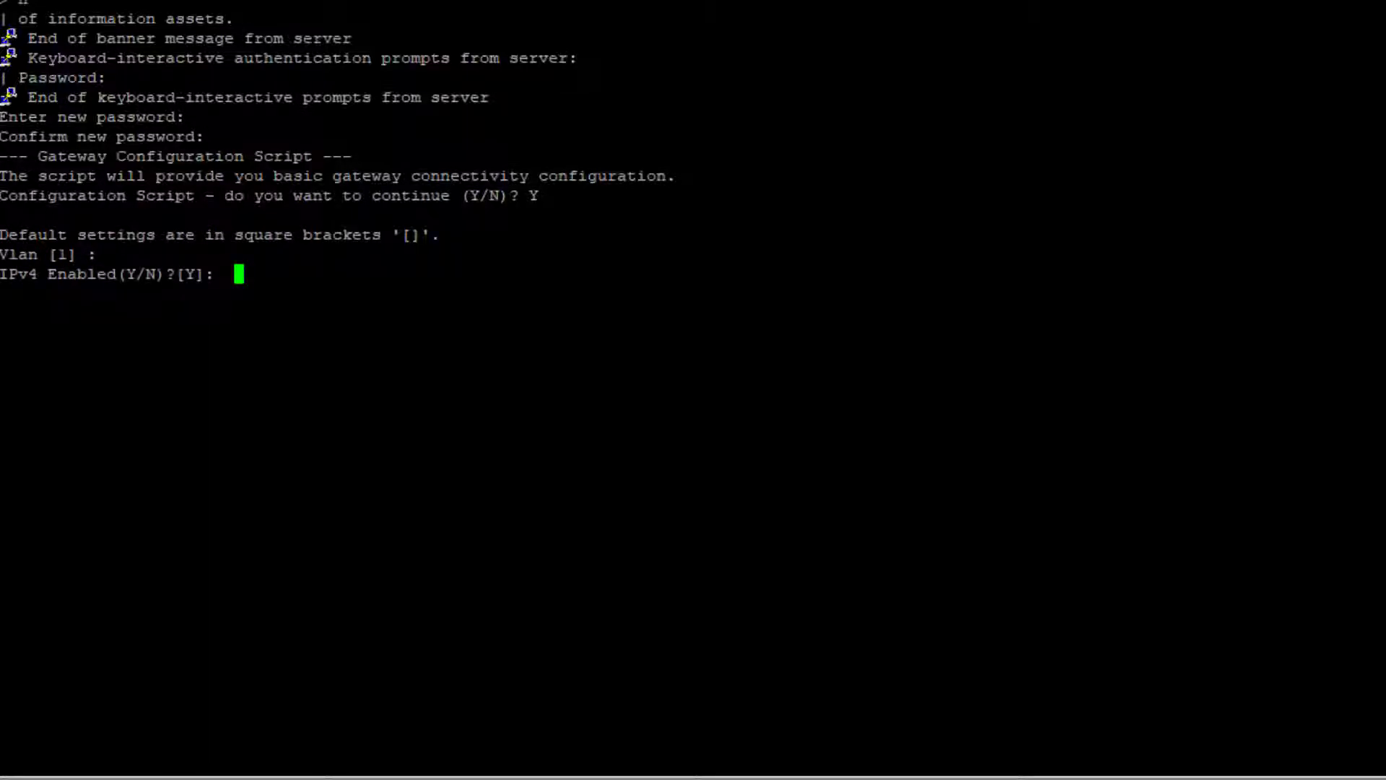
{"action": "type", "text": "Y"}
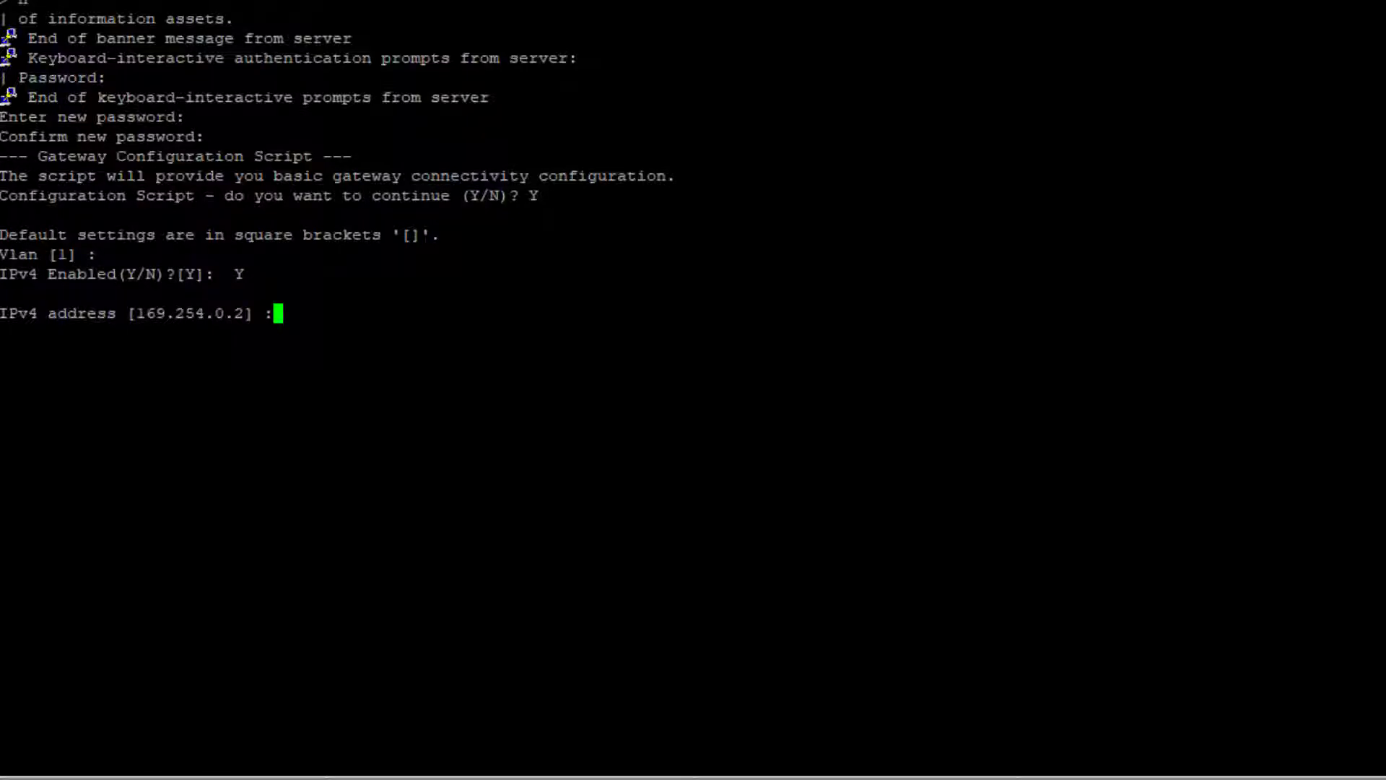
{"action": "type", "text": "192.168.1.119"}
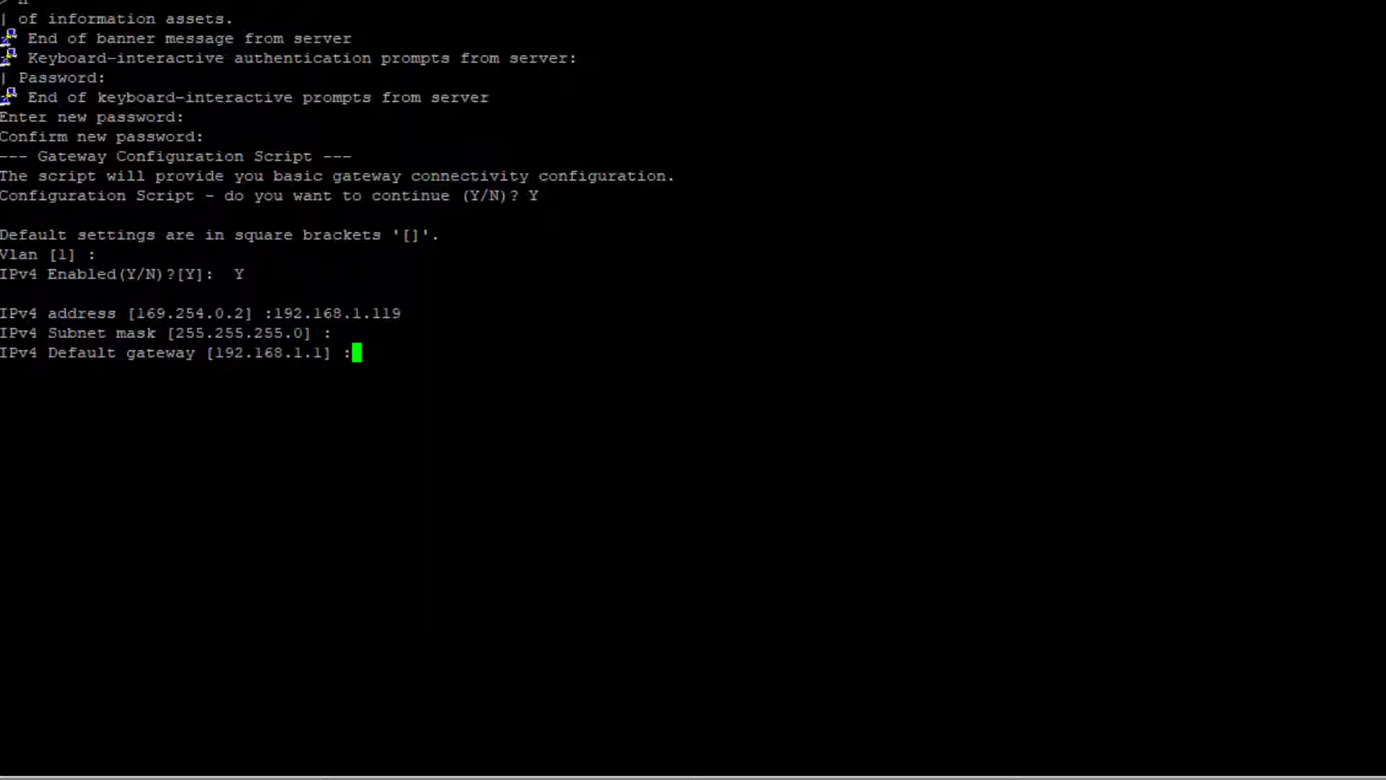
{"action": "key", "text": "enter"}
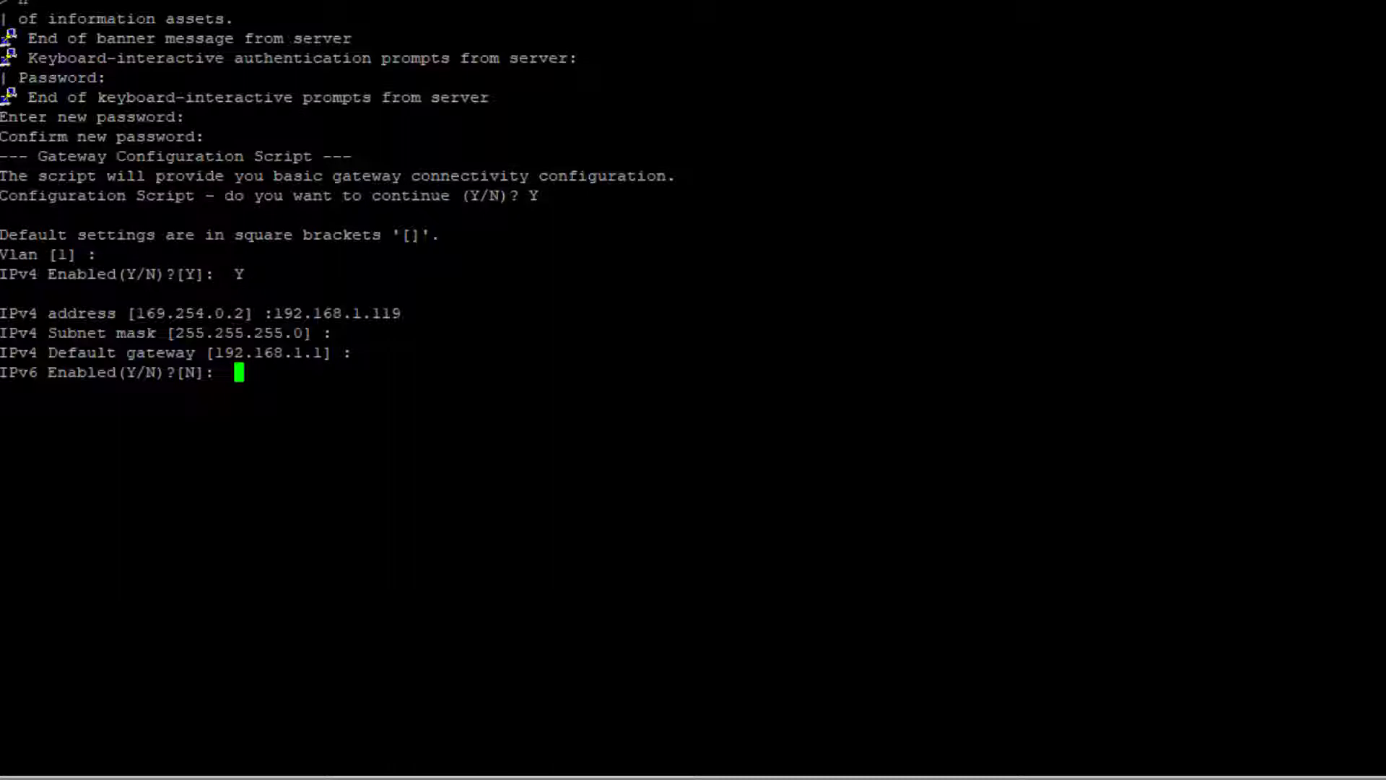
- Decline IPv6, set MGC controller 192.168.1.110 and hostname geo-mg1
{"action": "type", "text": "N"}
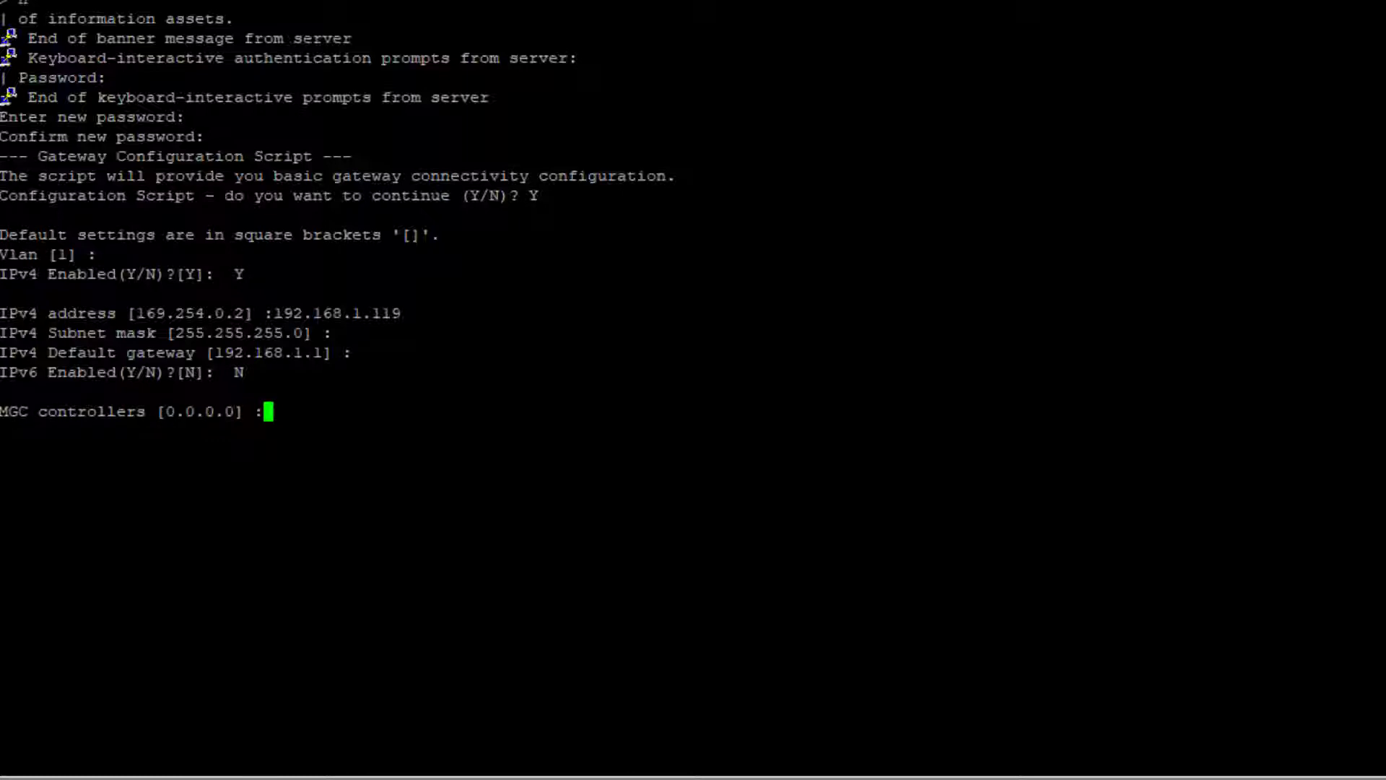
{"action": "type", "text": "192.168.1.110"}
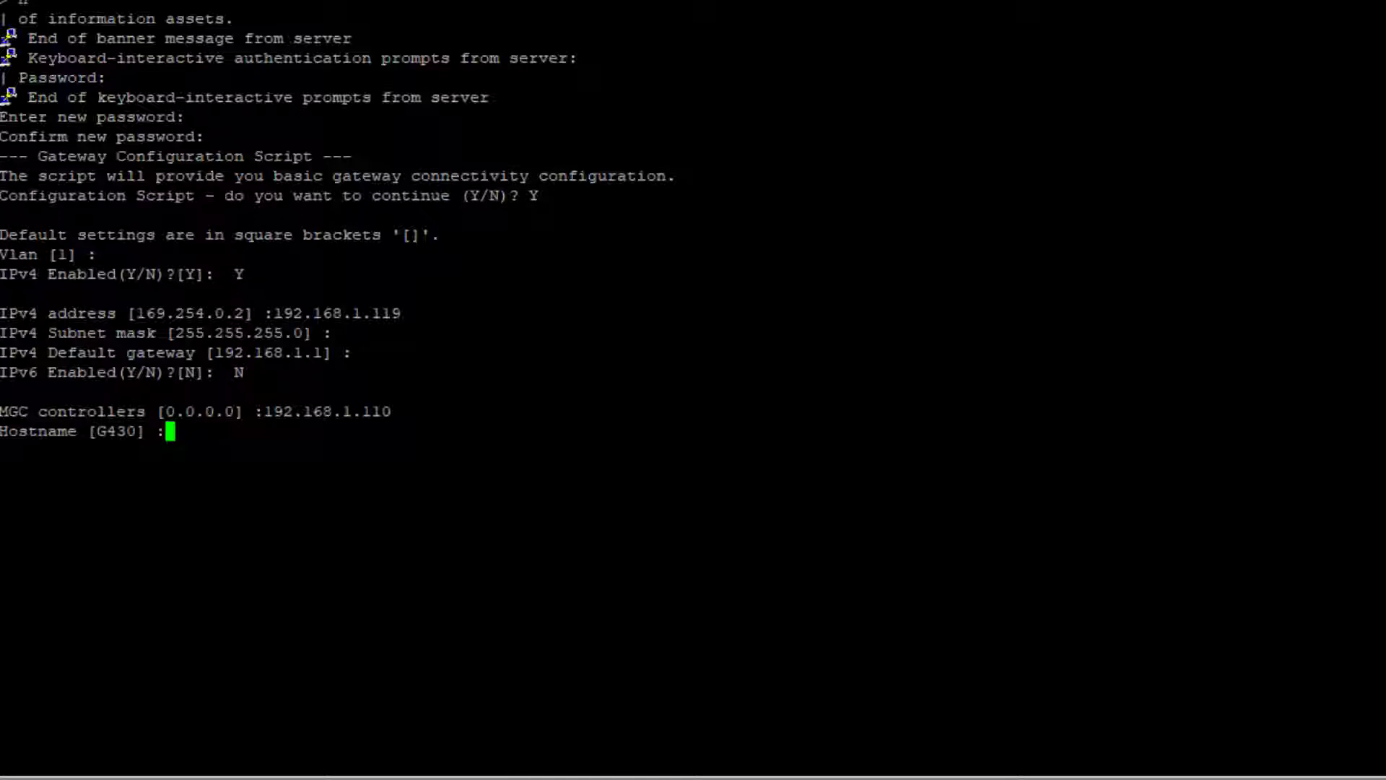
{"action": "type", "text": "geo-mg1"}
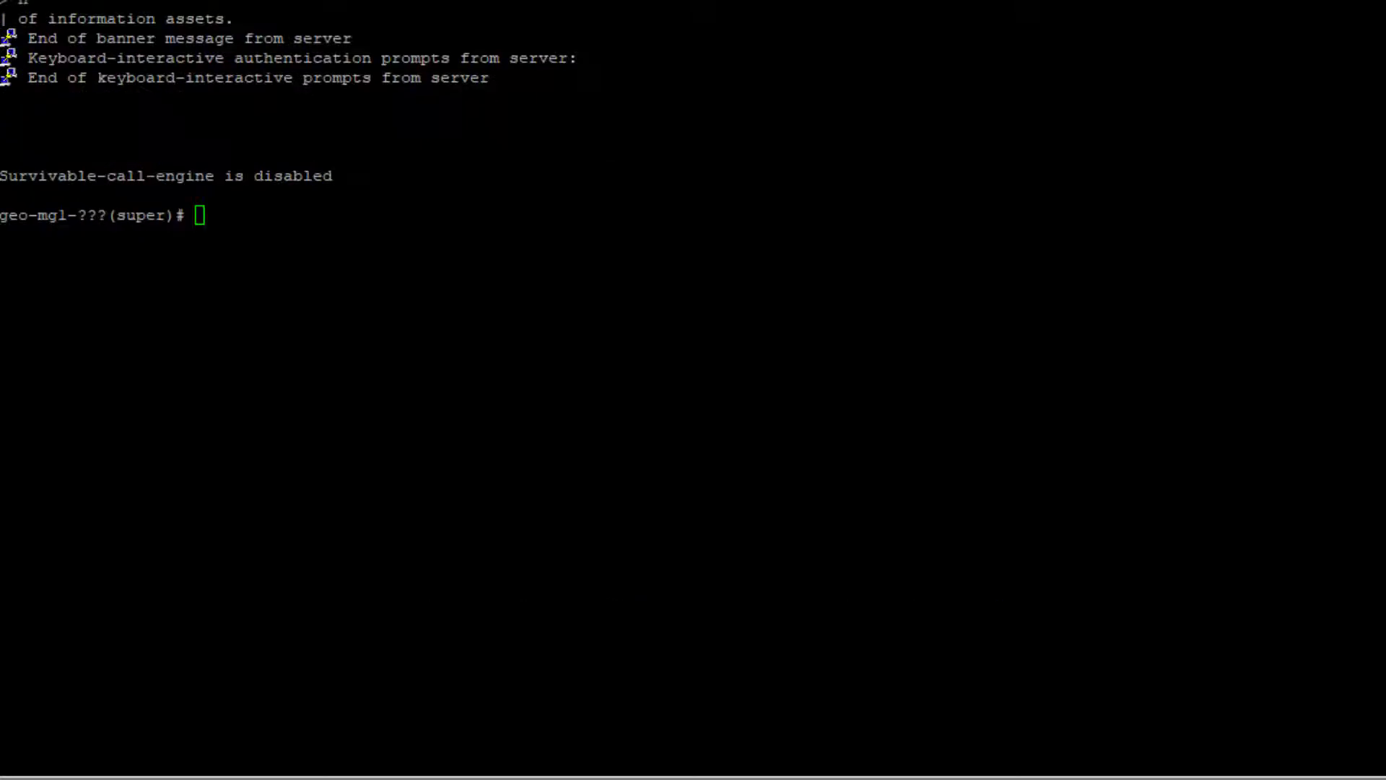
{"action": "type", "text": "sho run"}
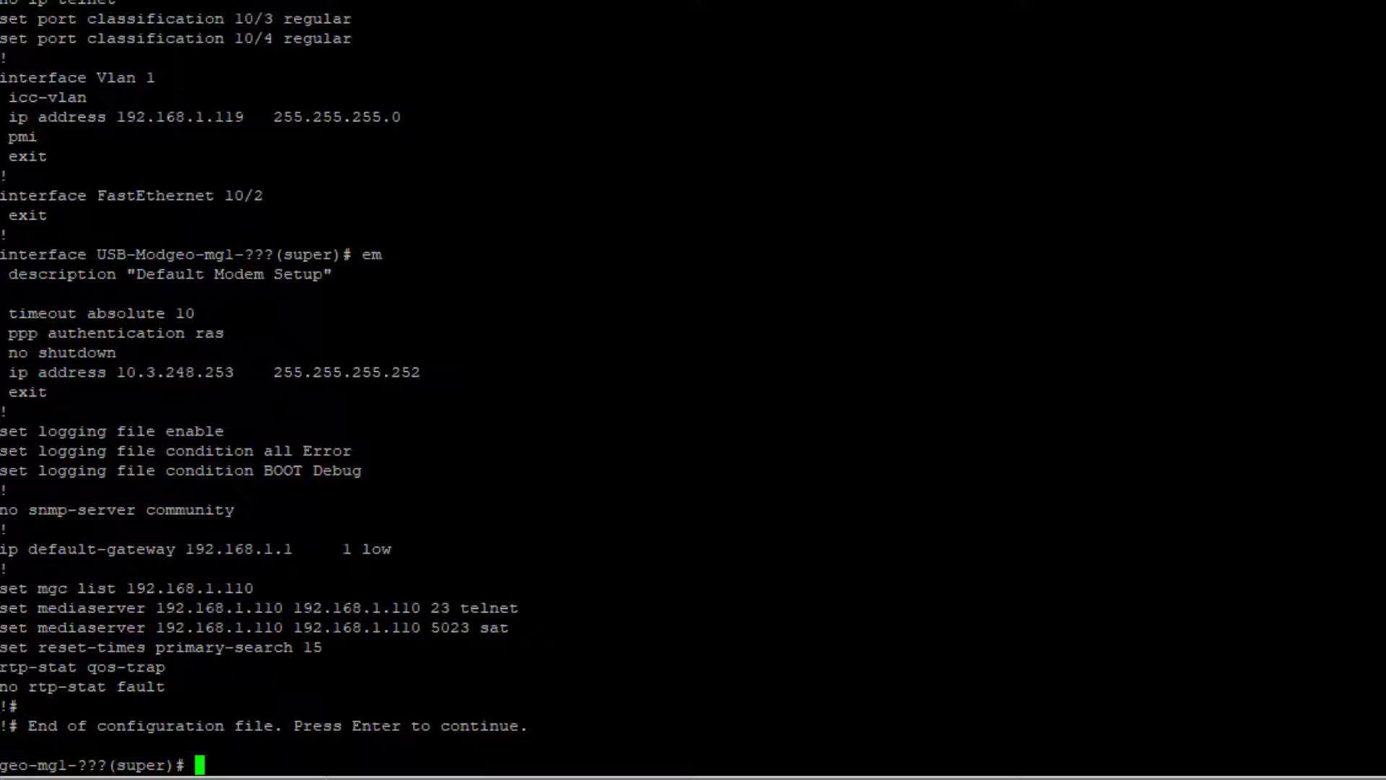
{"action": "type", "text": "e"}
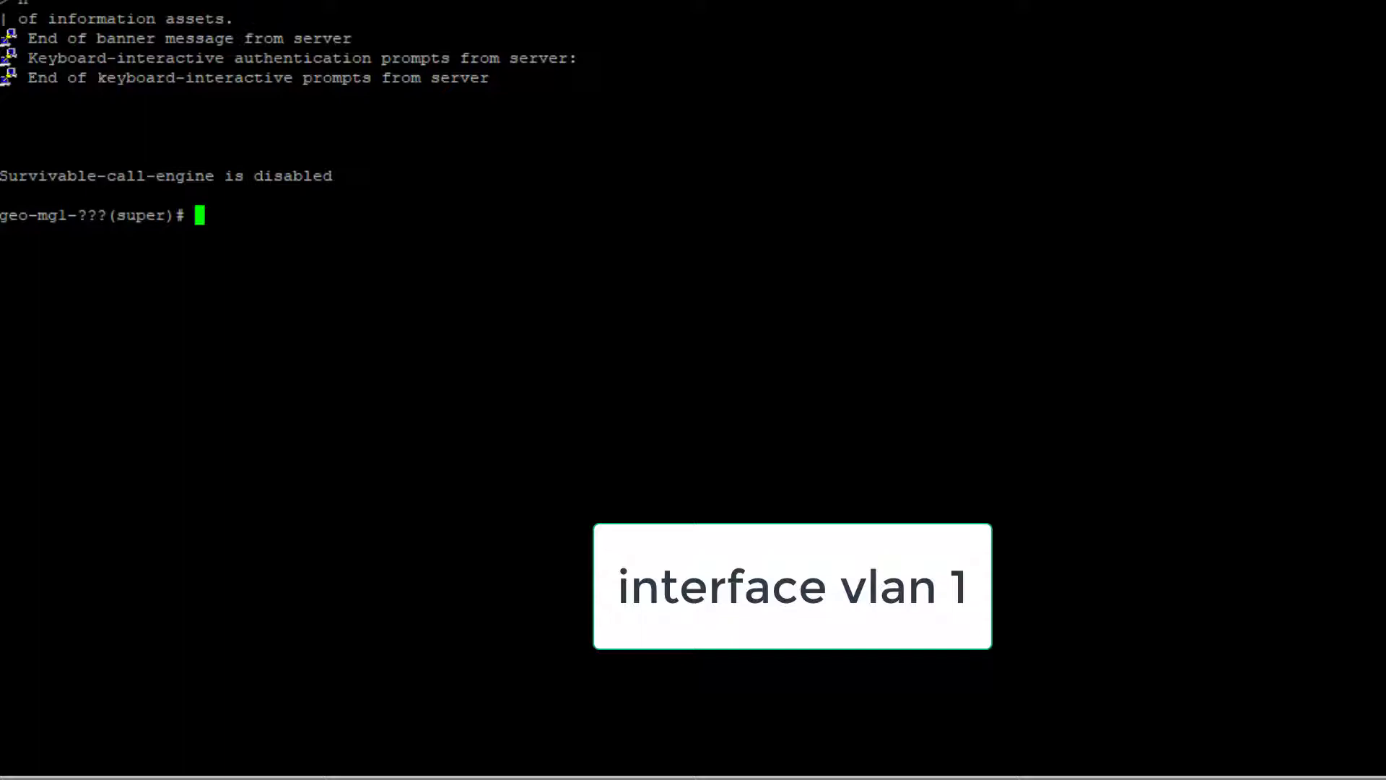
- On interface vlan 1, apply IP 192.168.1.120 mask 255.255.255.0 and exit the interface
{"action": "type", "text": "interface vlan 1"}
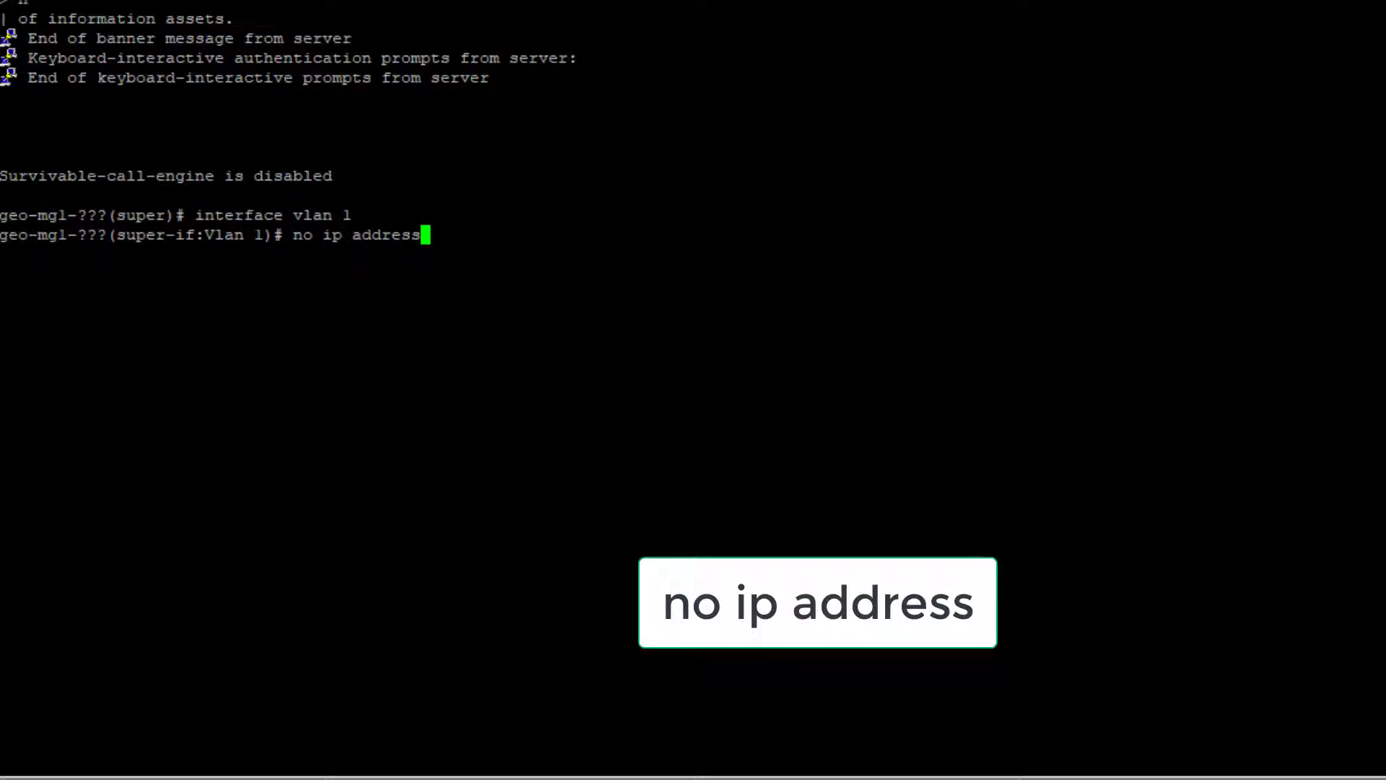
{"action": "type", "text": "ip address 192.168.1.120 255.255.255.0"}
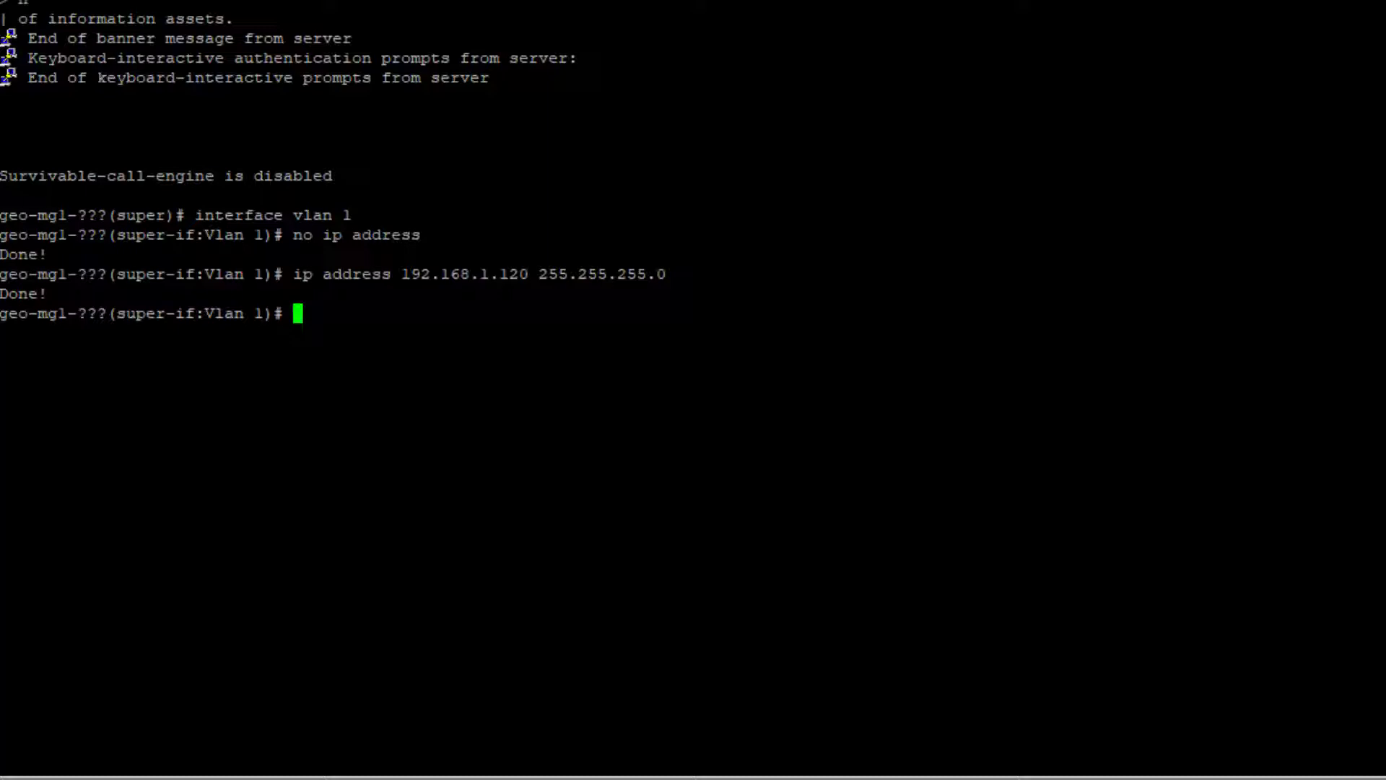
{"action": "type", "text": "exit"}
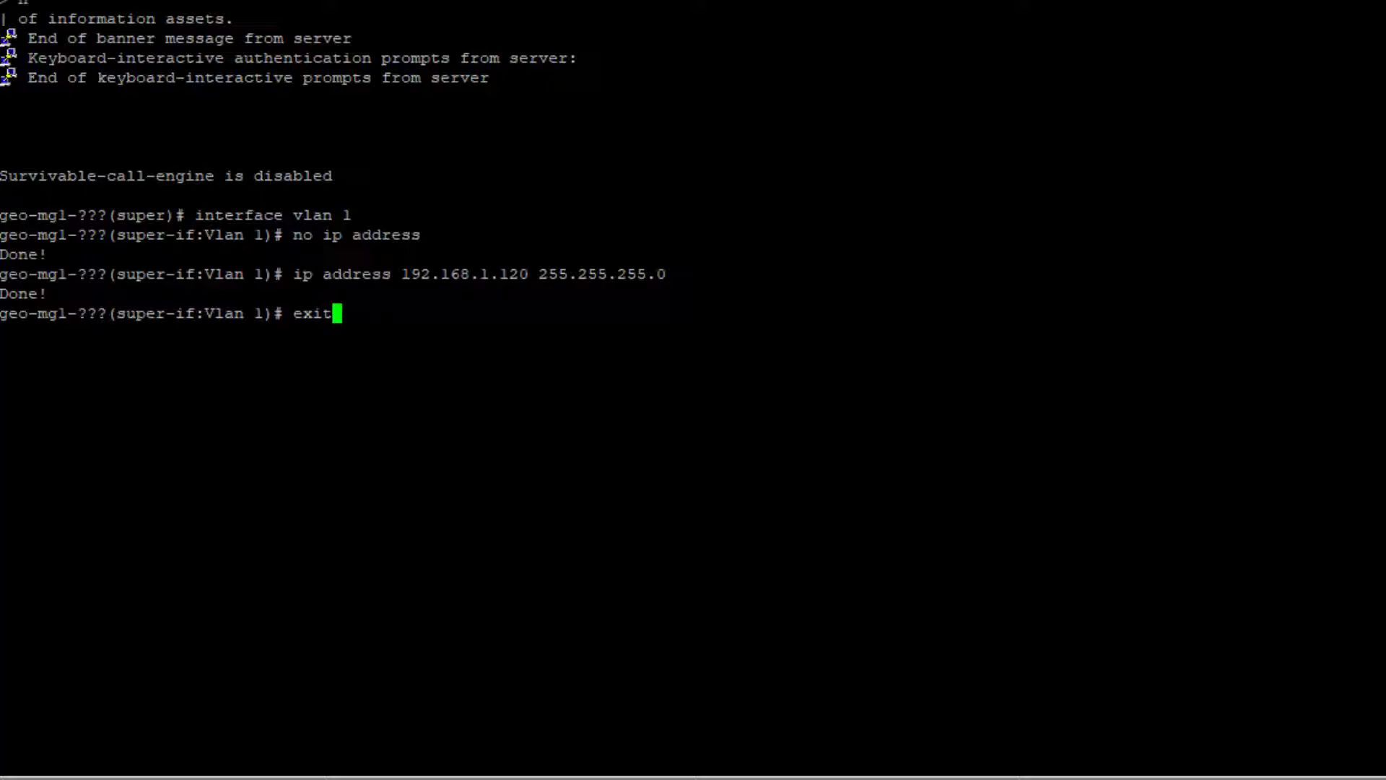